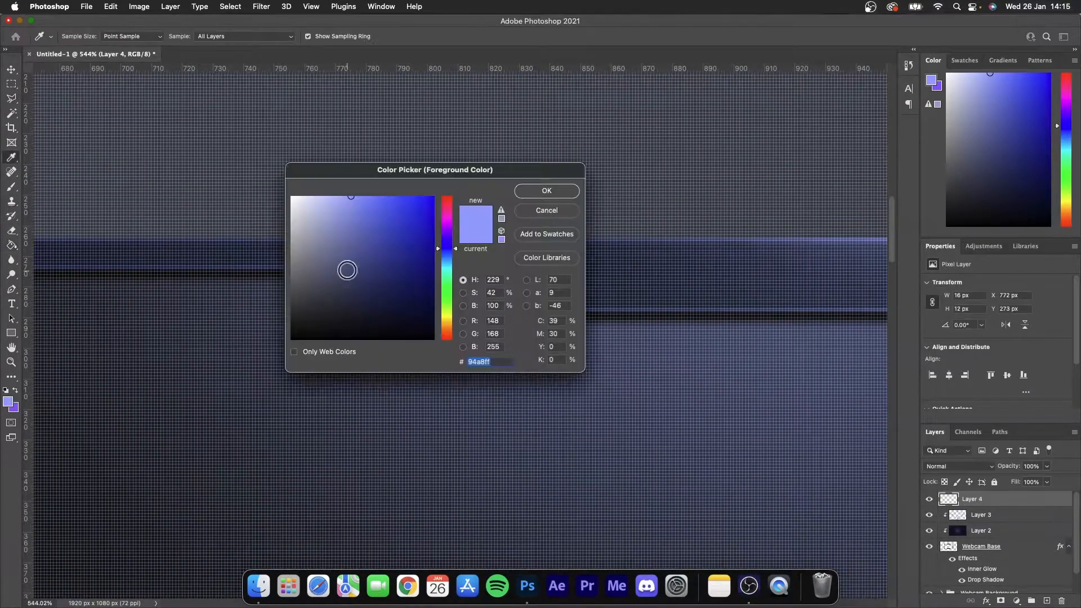
Paint #94a8ff diagonal stripes on Layer 4, group the copies, and begin an outer glow
left_click(546, 190)
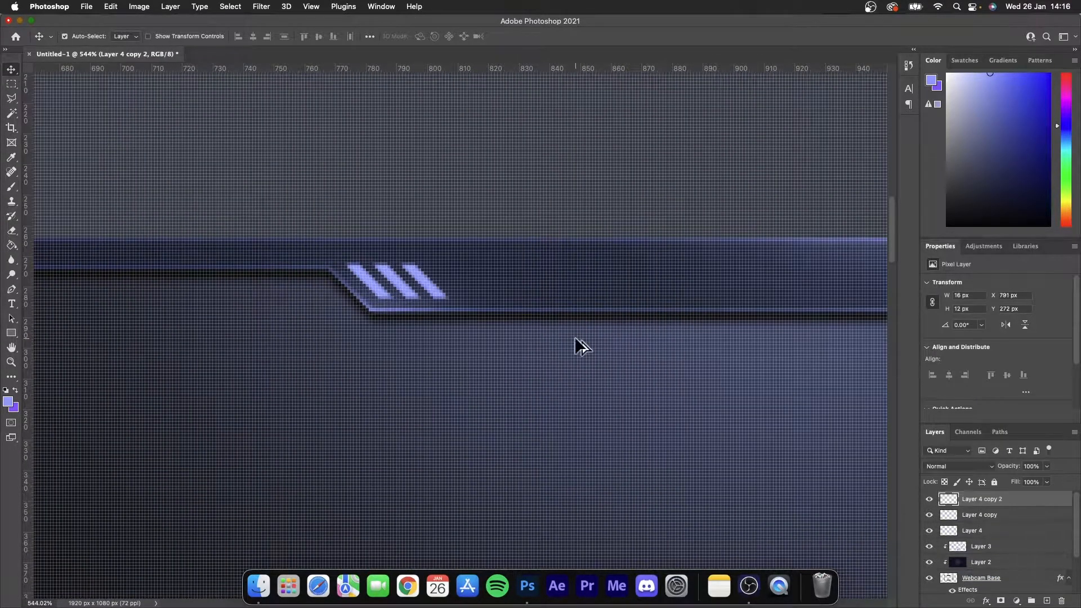
left_click(972, 530)
type("Mar")
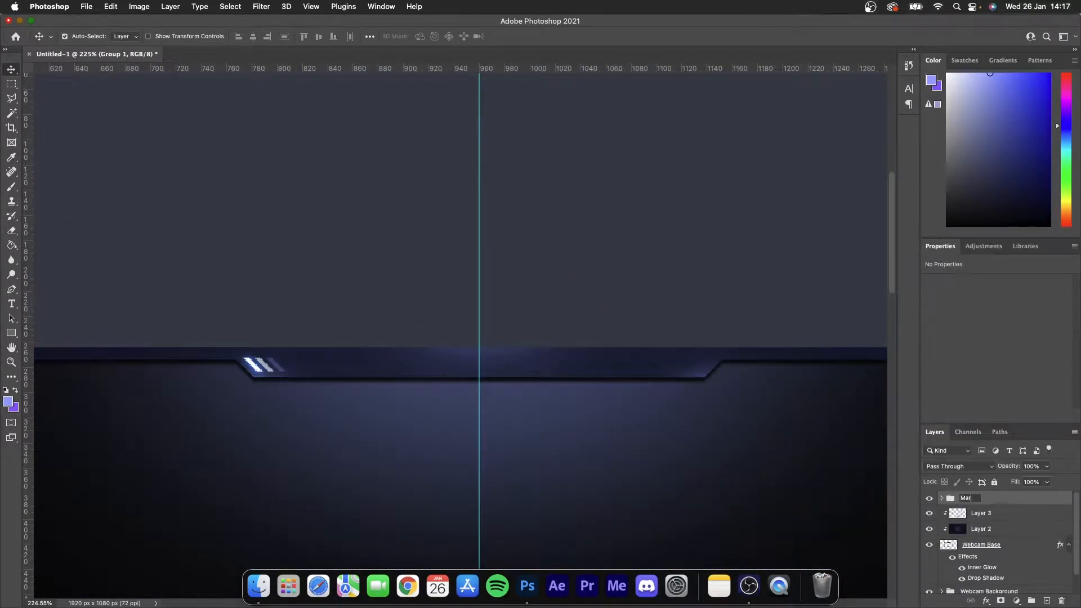
left_click(110, 6)
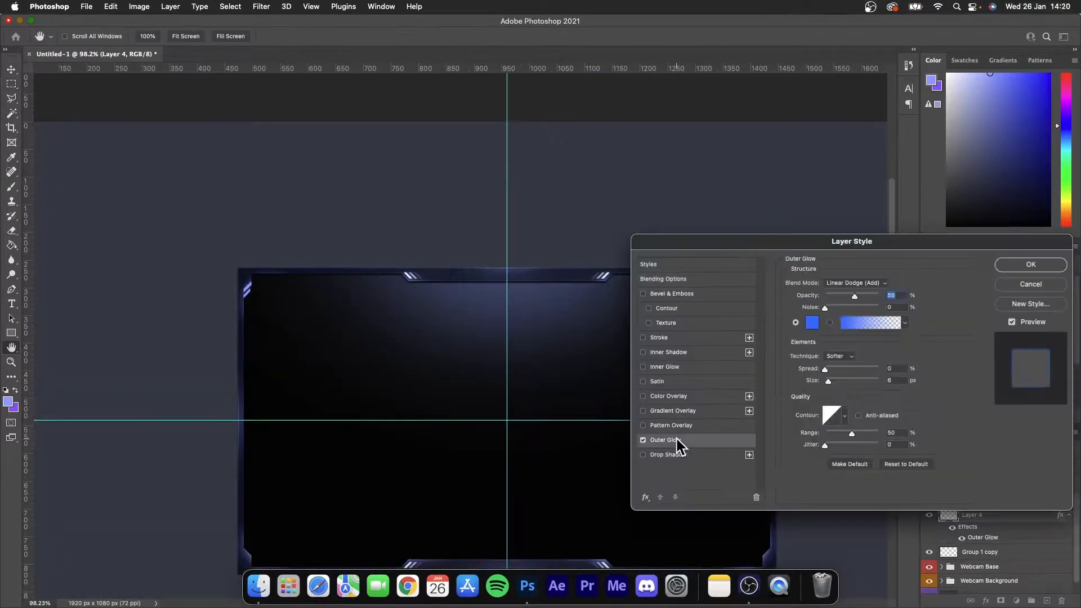
Center Webcam Base's inner glow and style a new strip with shadow, gradient and glow
left_click(1029, 264)
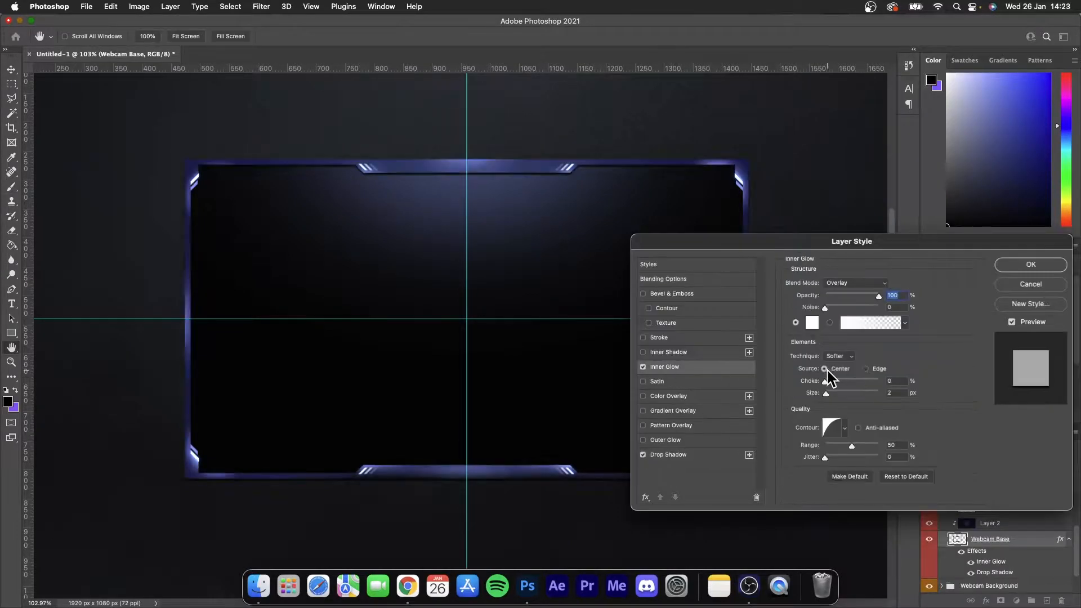
left_click(1029, 264)
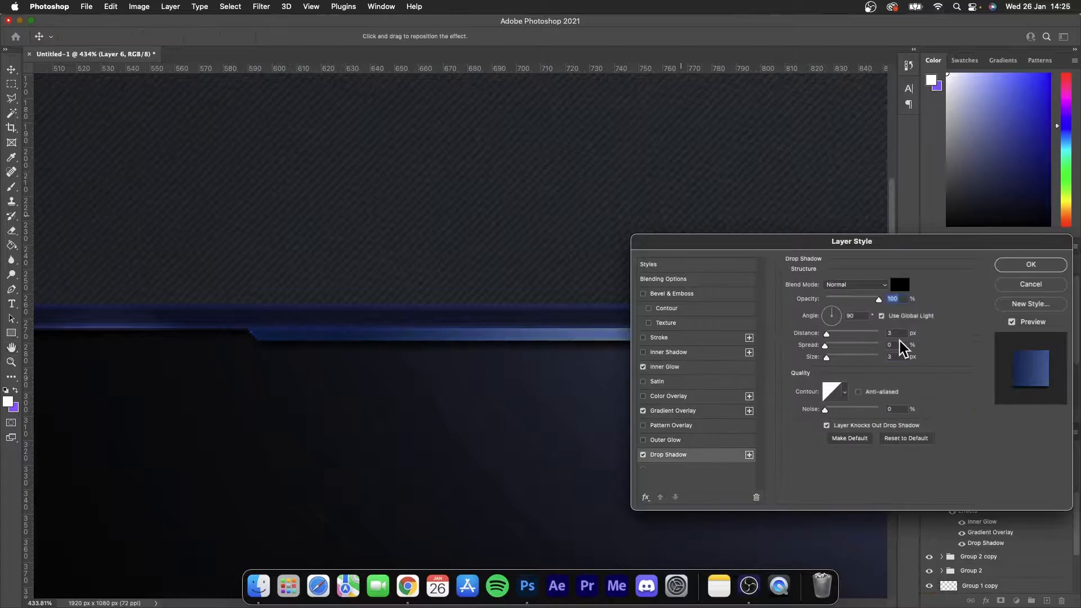
left_click(1029, 264)
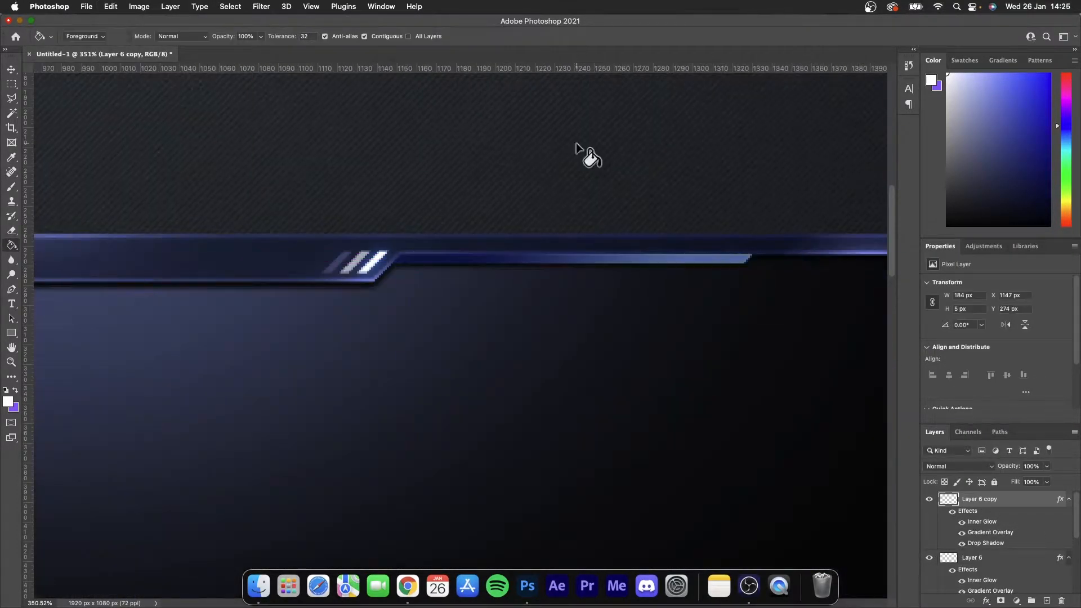
Reverse the strip's gradient overlay, set outer glow size 7, and brush left-side highlights
double_click(991, 531)
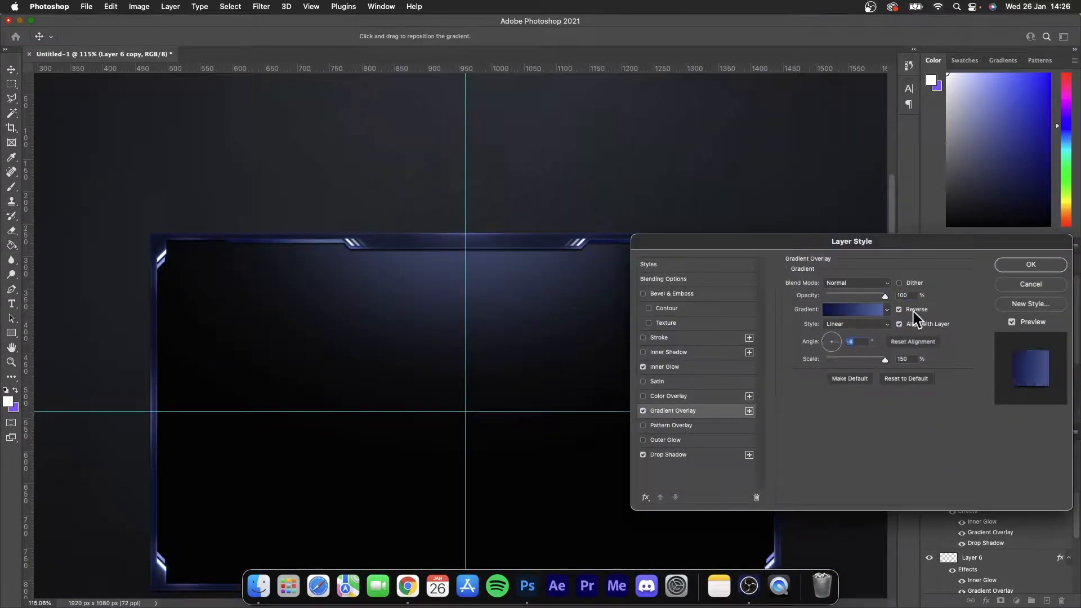
left_click(1030, 264)
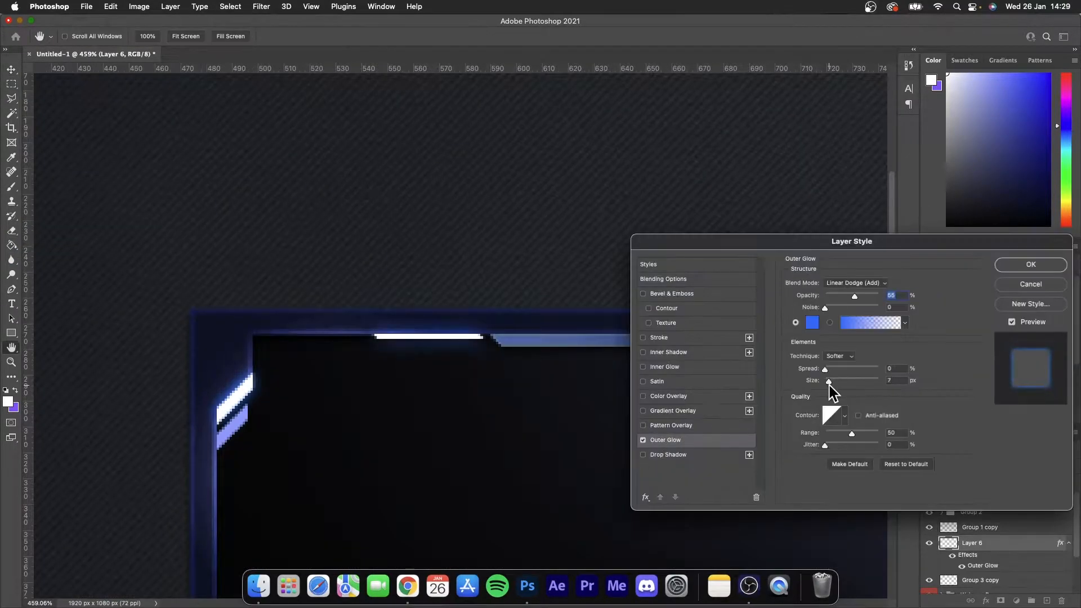
left_click(1030, 264)
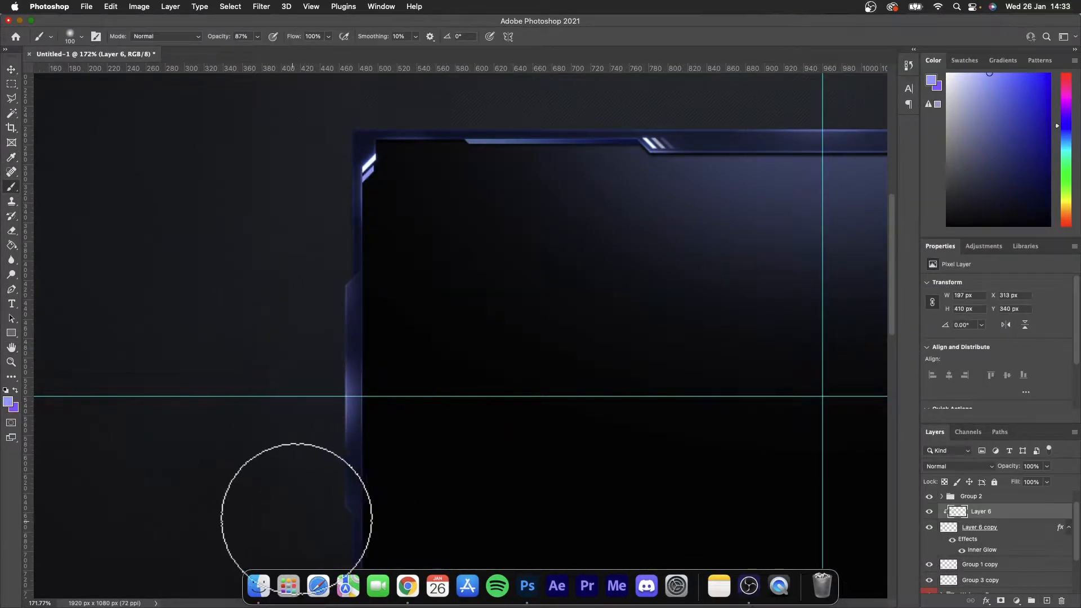
Merge the left-side layers and give the vertical bars inner shadow and outer glow
right_click(980, 511)
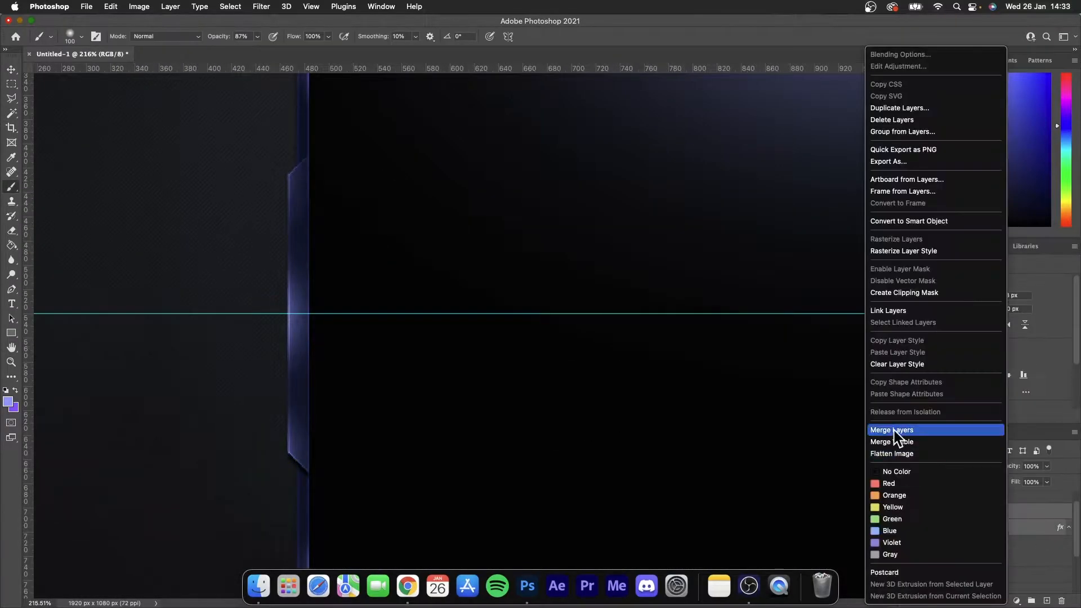
left_click(892, 430)
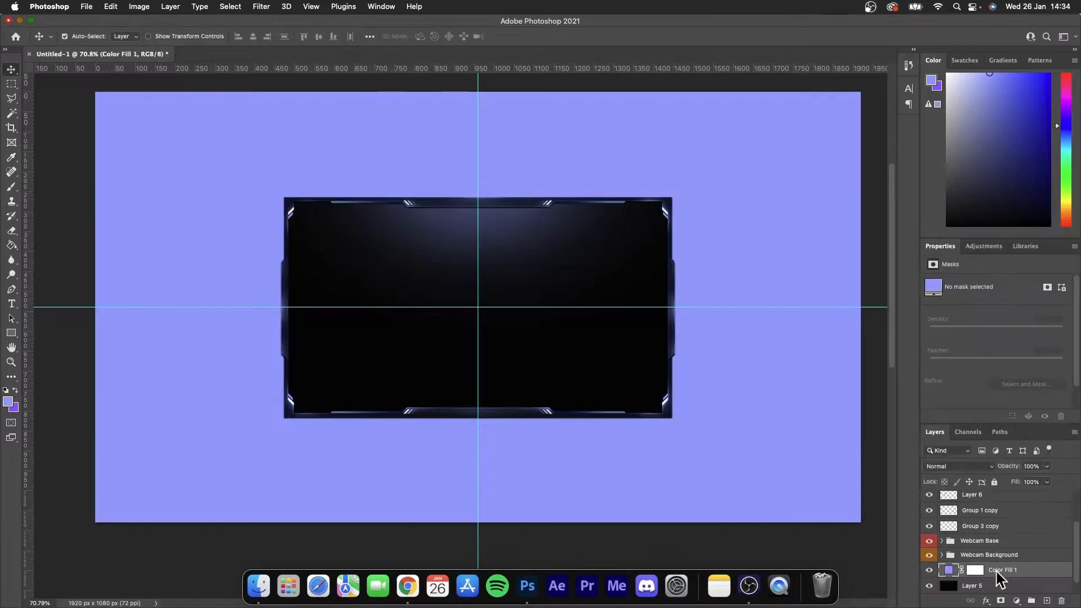
left_click(955, 466)
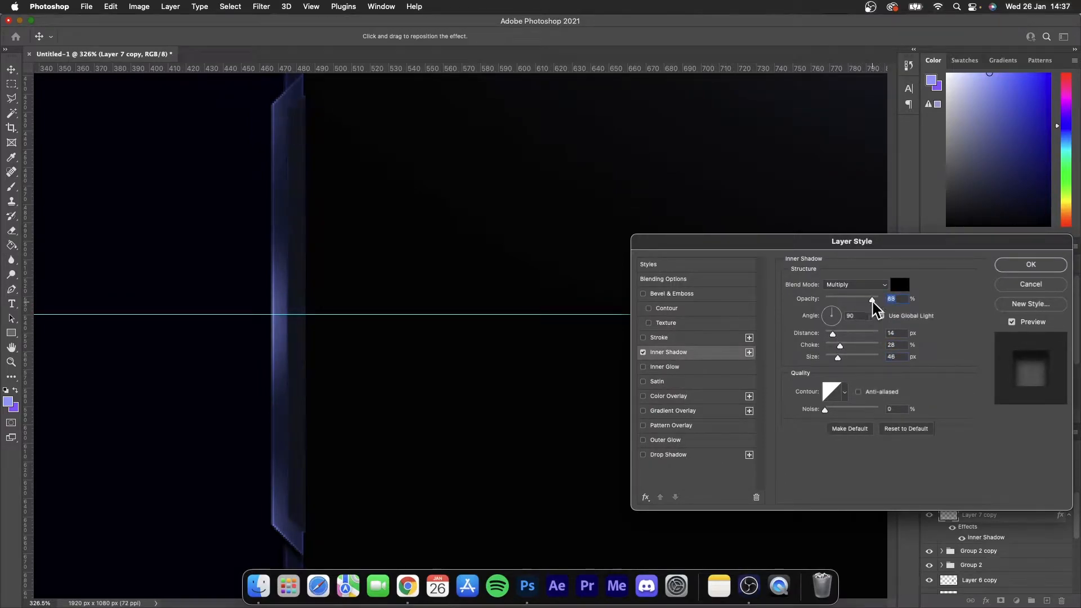
left_click(1029, 264)
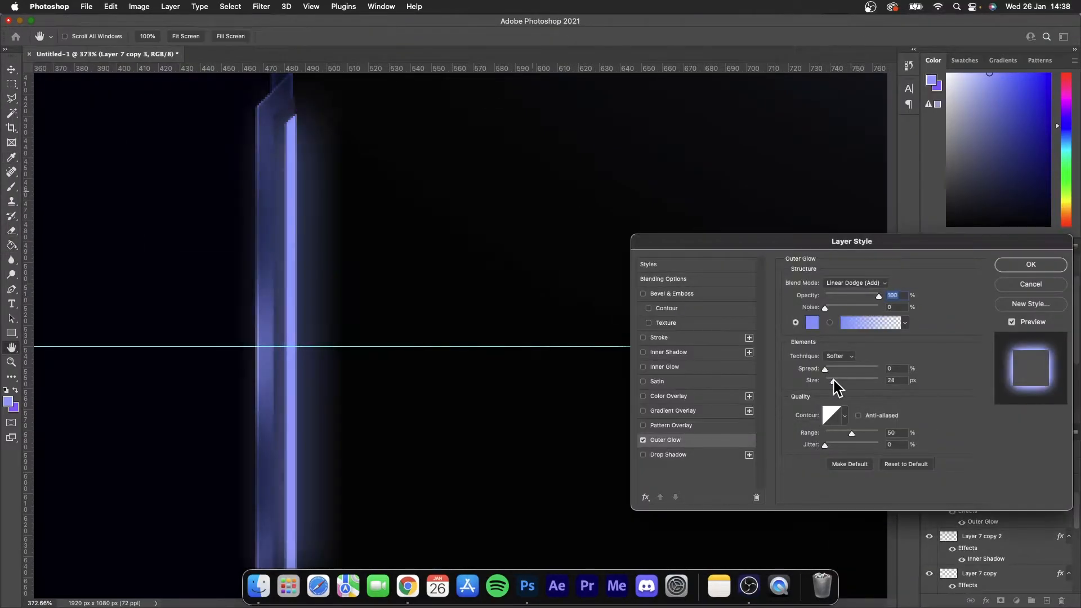
left_click(642, 395)
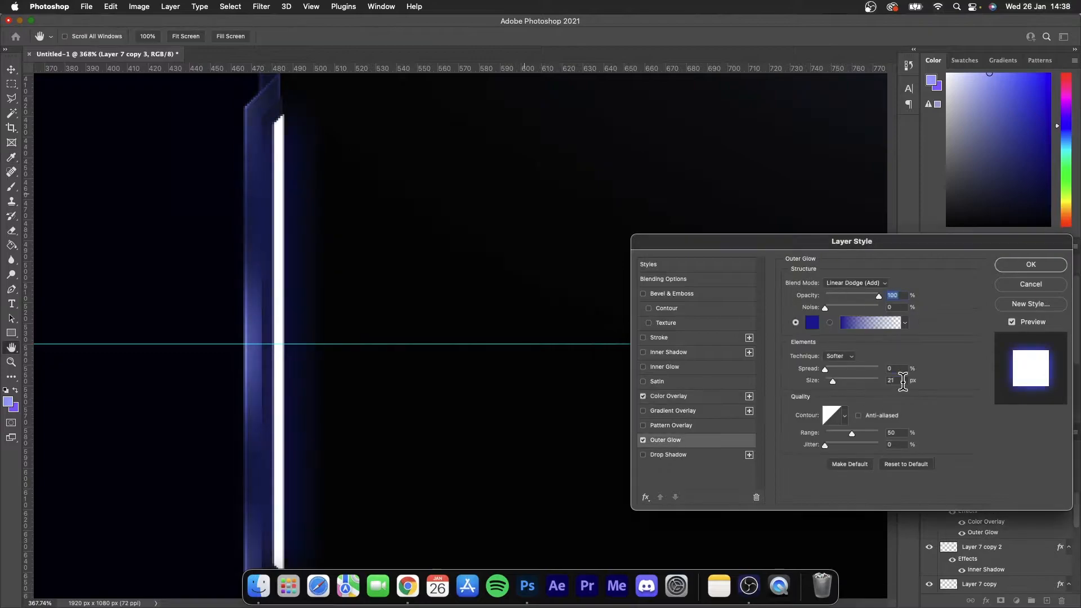
left_click(1030, 265)
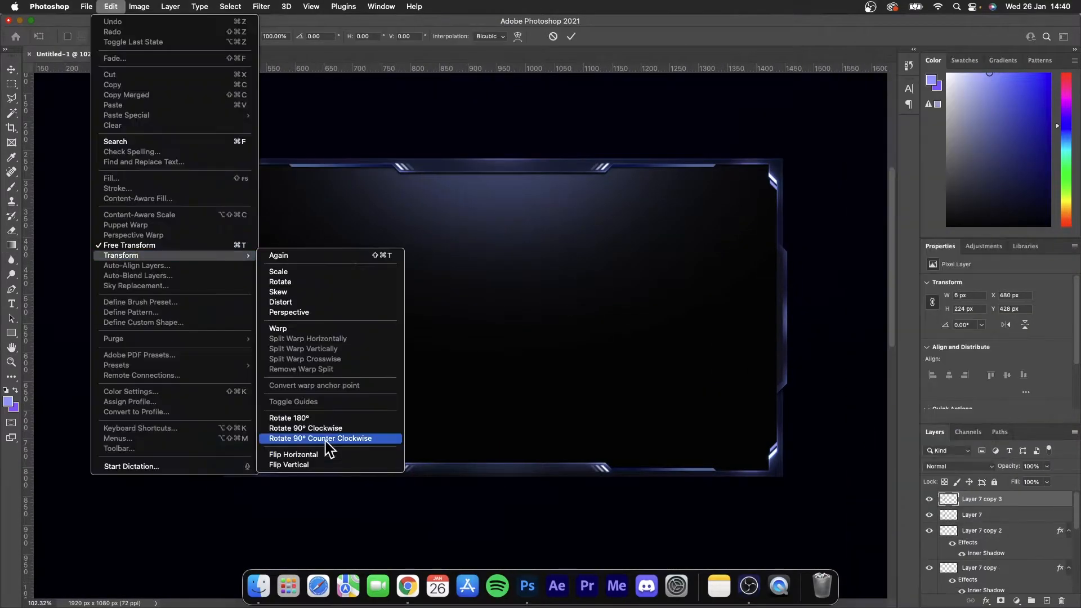
Rotate the piece 90° counter-clockwise and darken the bottom plate to Lightness -11
left_click(320, 438)
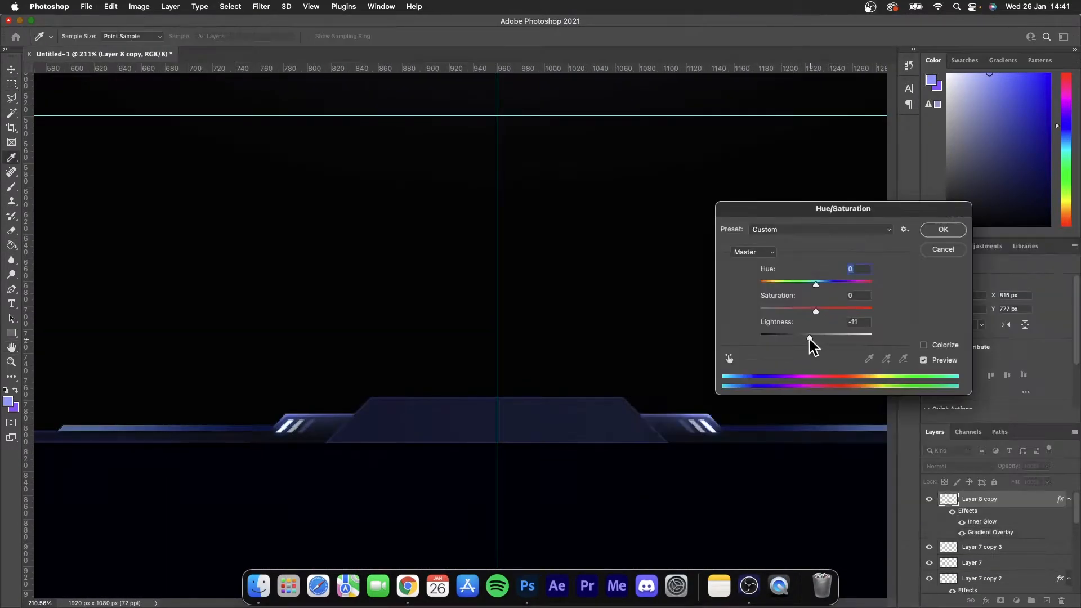
left_click(942, 229)
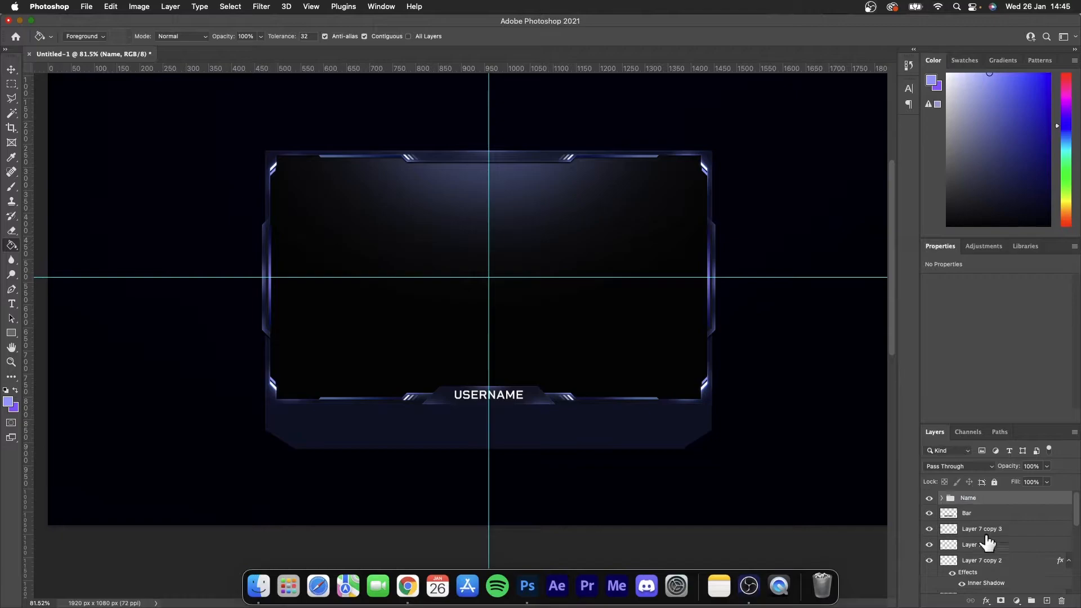
Fill the bottom bar with a purple gradient and give it an inner glow
left_click(11, 70)
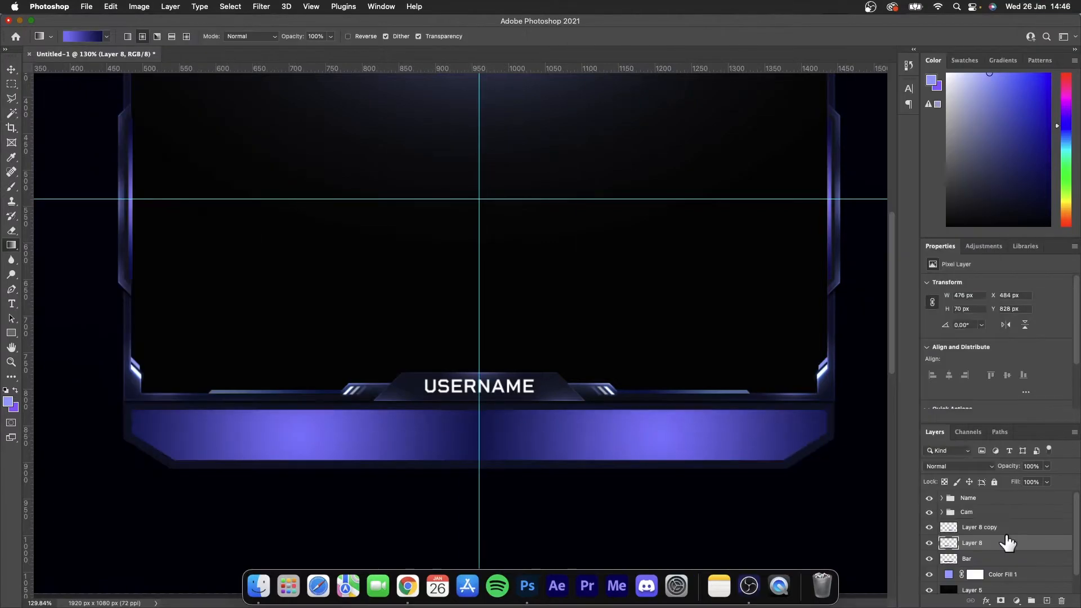
double_click(966, 558)
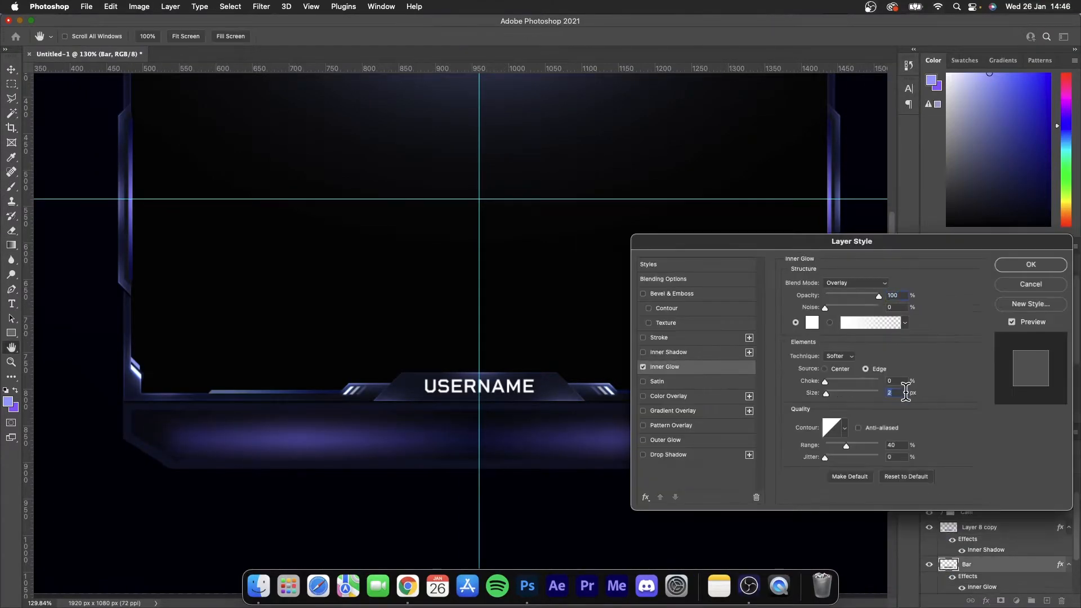
left_click(1029, 264)
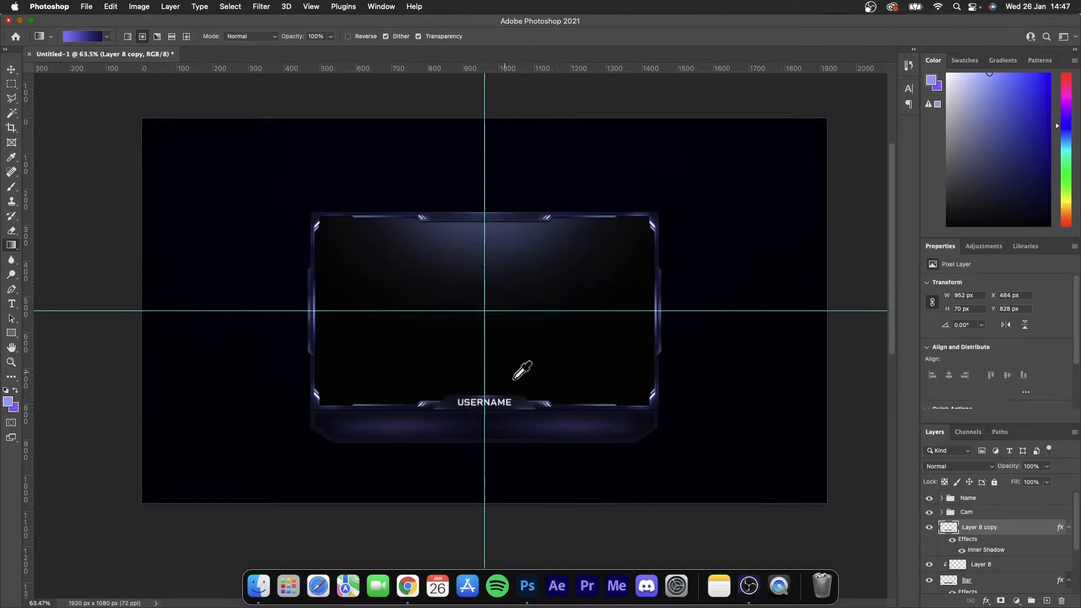
left_click(1025, 246)
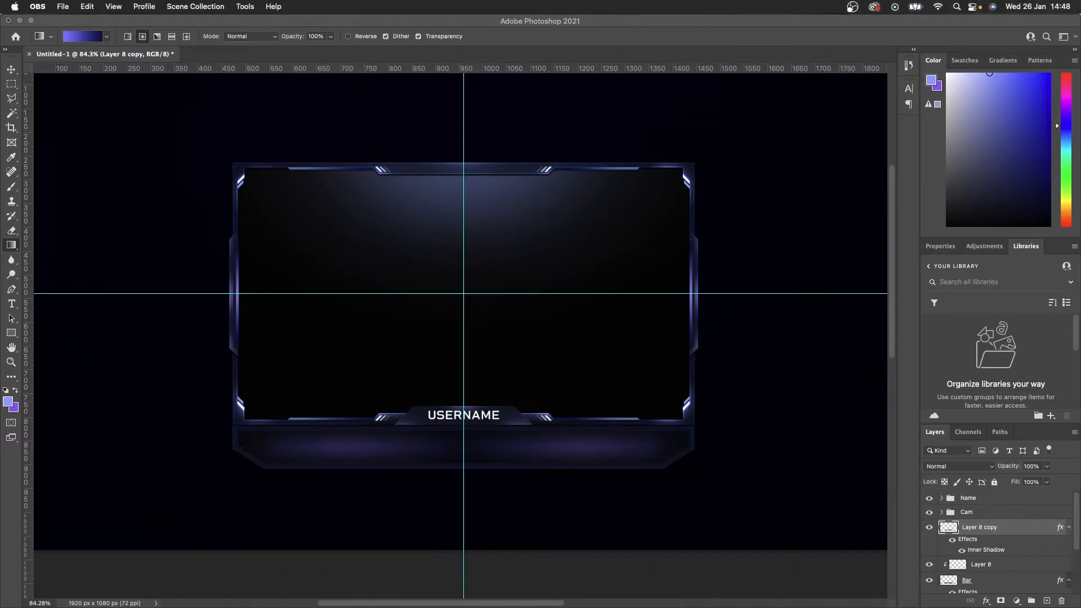
Overlay the bar with a Legacy diagonal stripe Pattern Fill at 78% opacity
left_click(1039, 60)
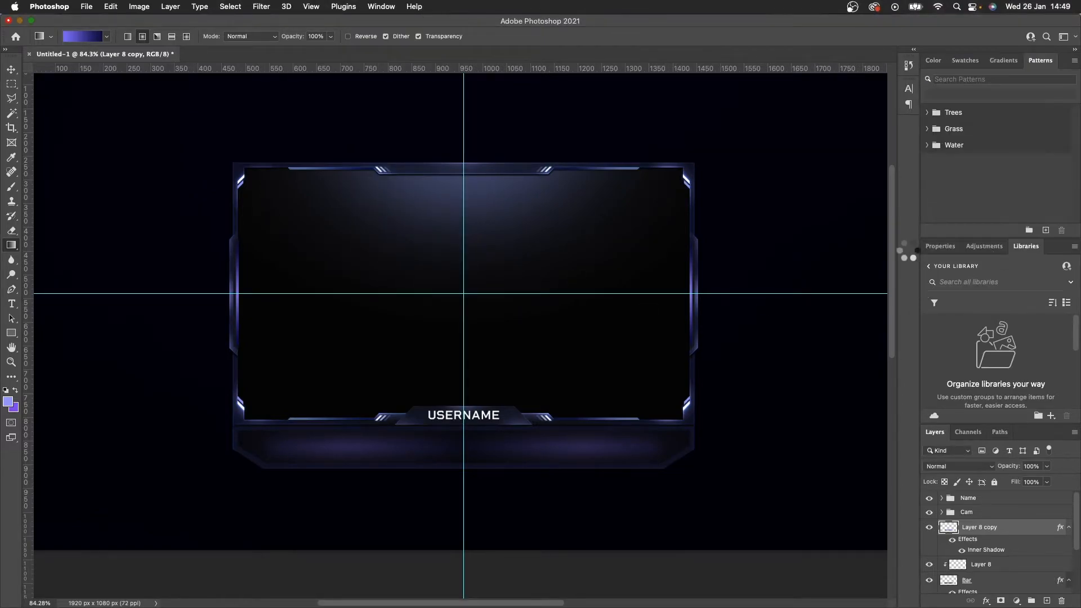
left_click(1045, 202)
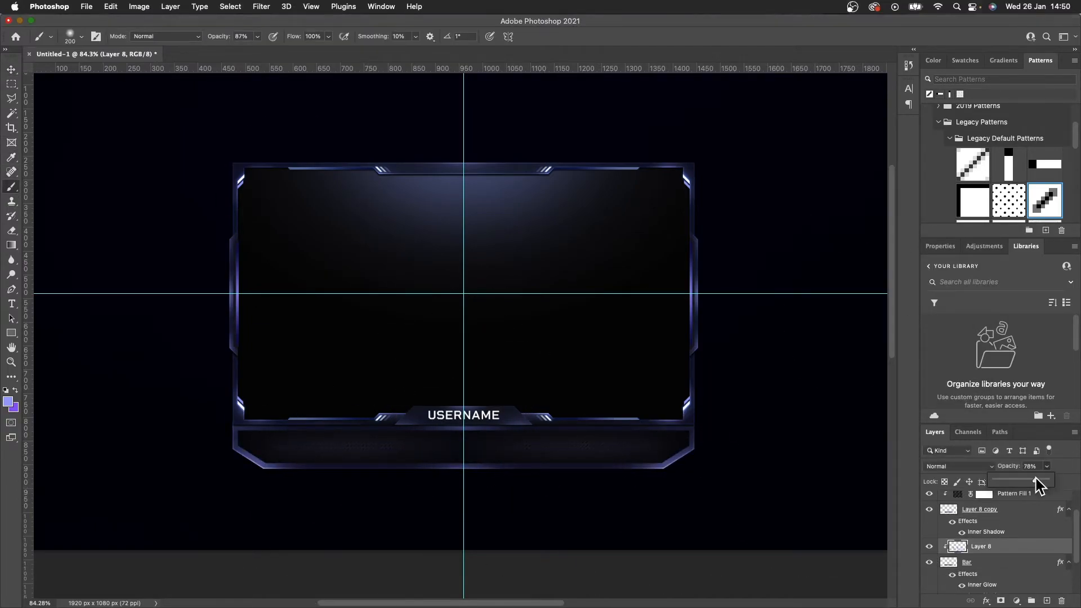
left_click(954, 465)
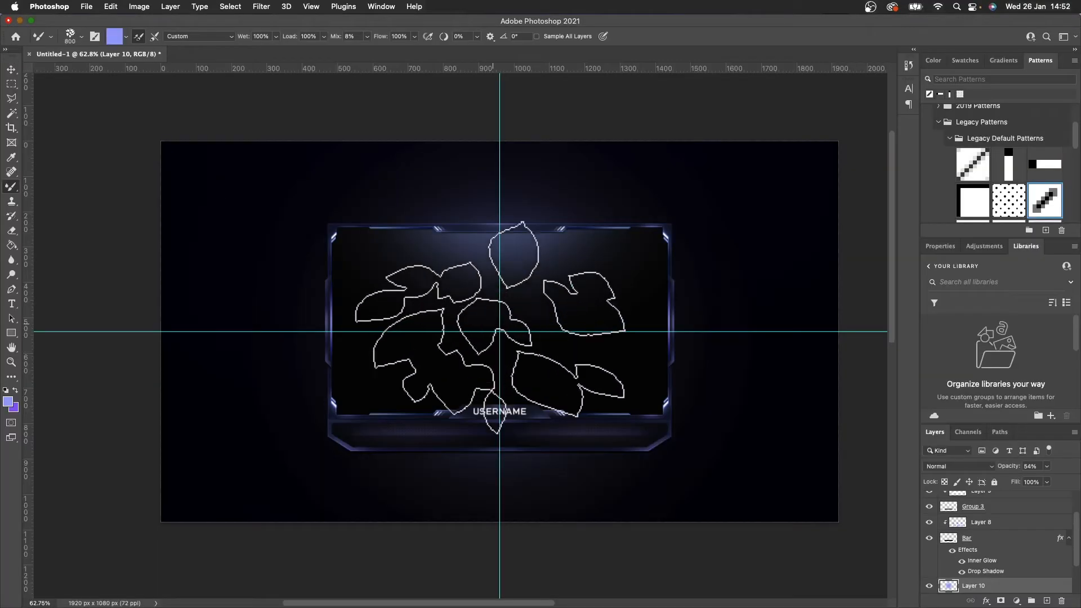
Scatter faint particles on Layer 10 and add a purple strip with inner glow and drop shadow
left_click(81, 37)
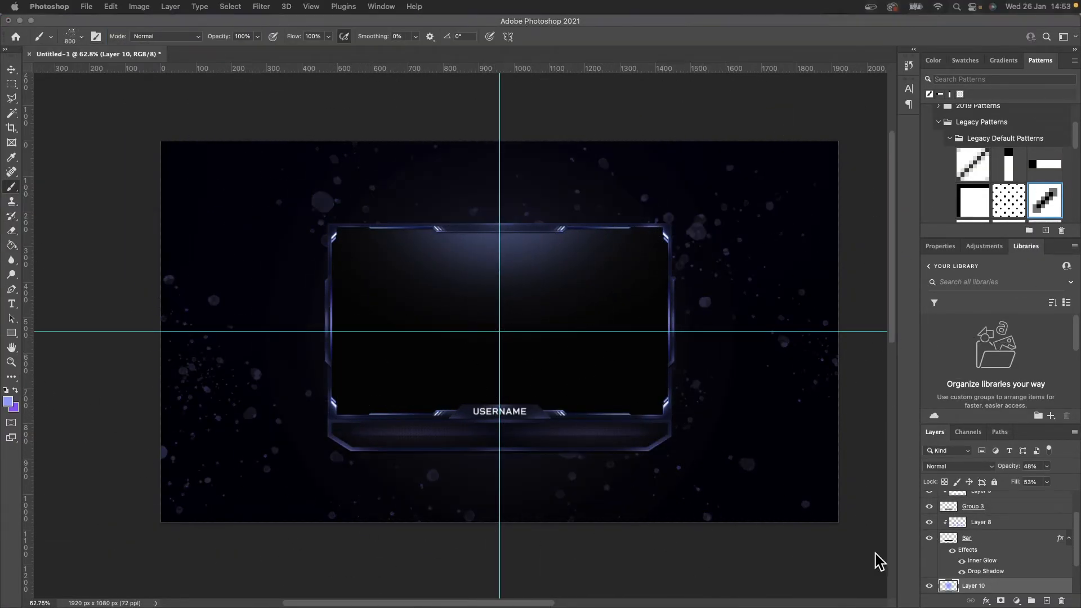
left_click(955, 465)
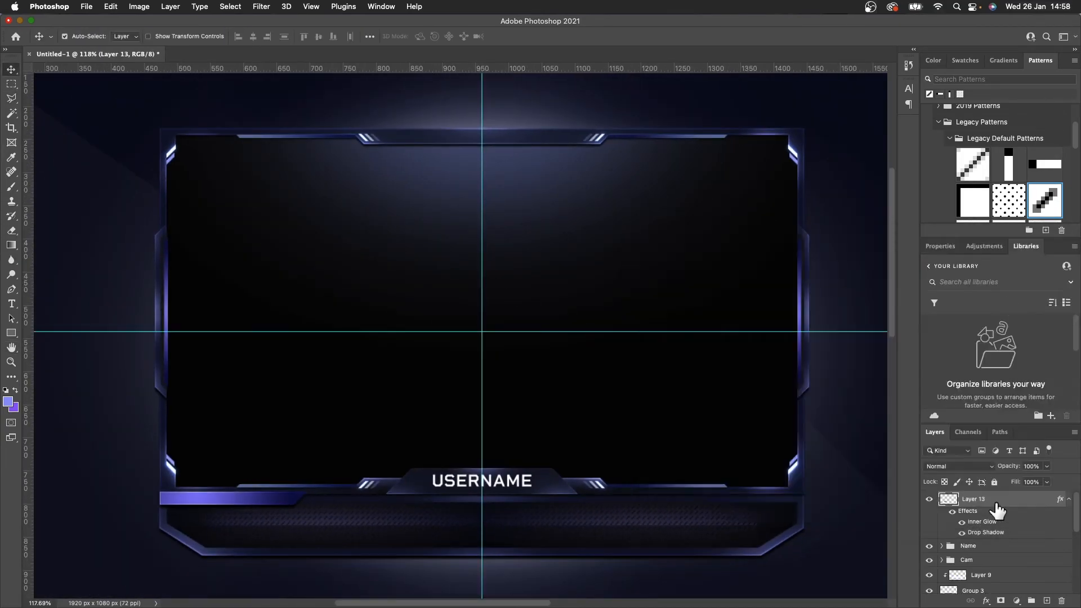
Type white 'NEW SUBSCRIBER' text, add a drop shadow, and duplicate the text layer
key("cmd+j")
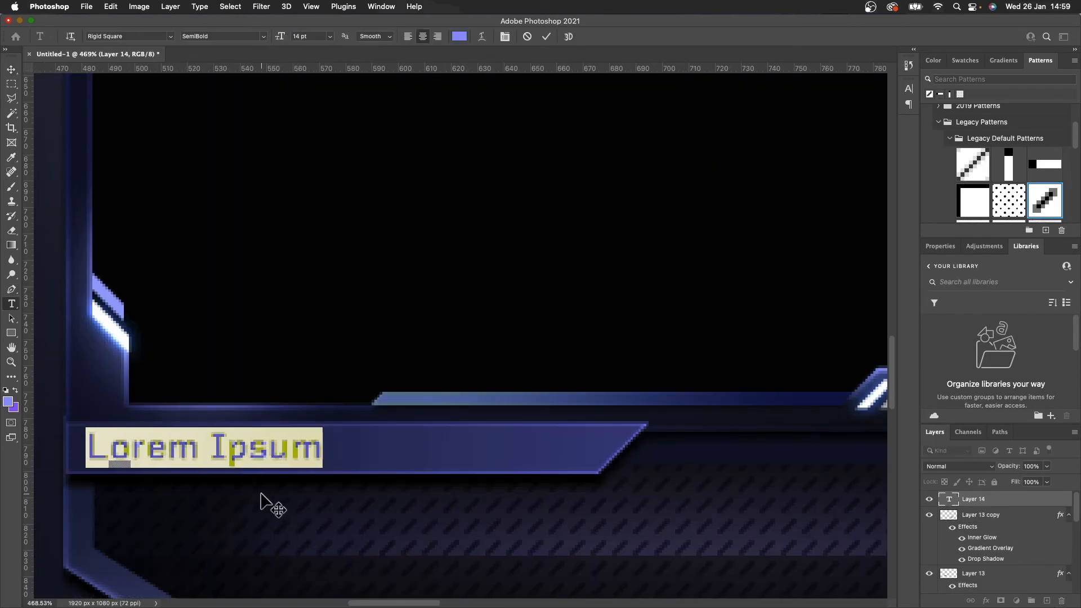
type("NEW SUBSCRIBER")
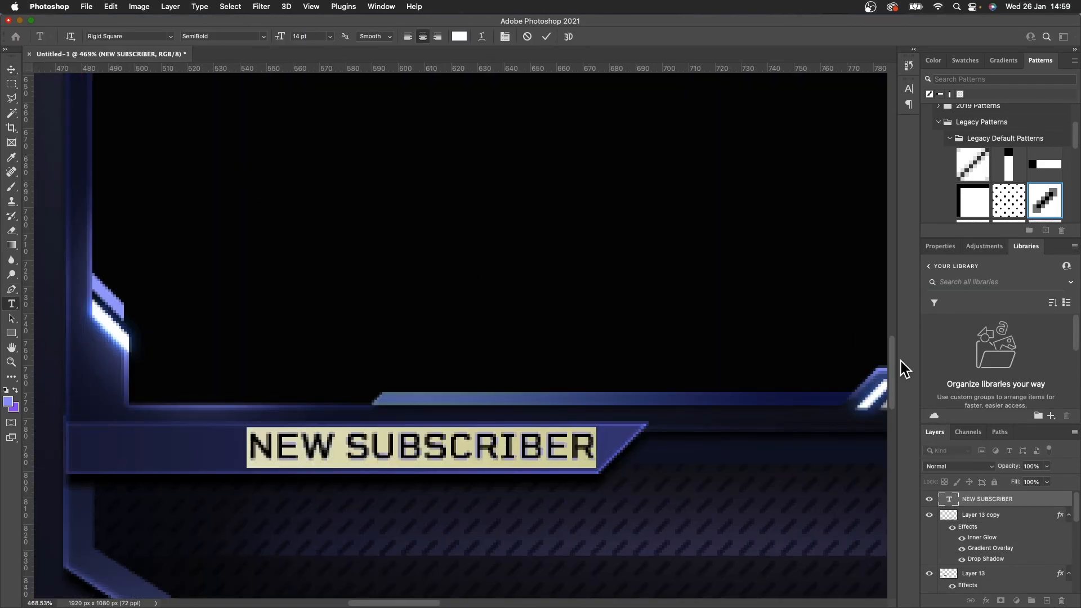
double_click(985, 558)
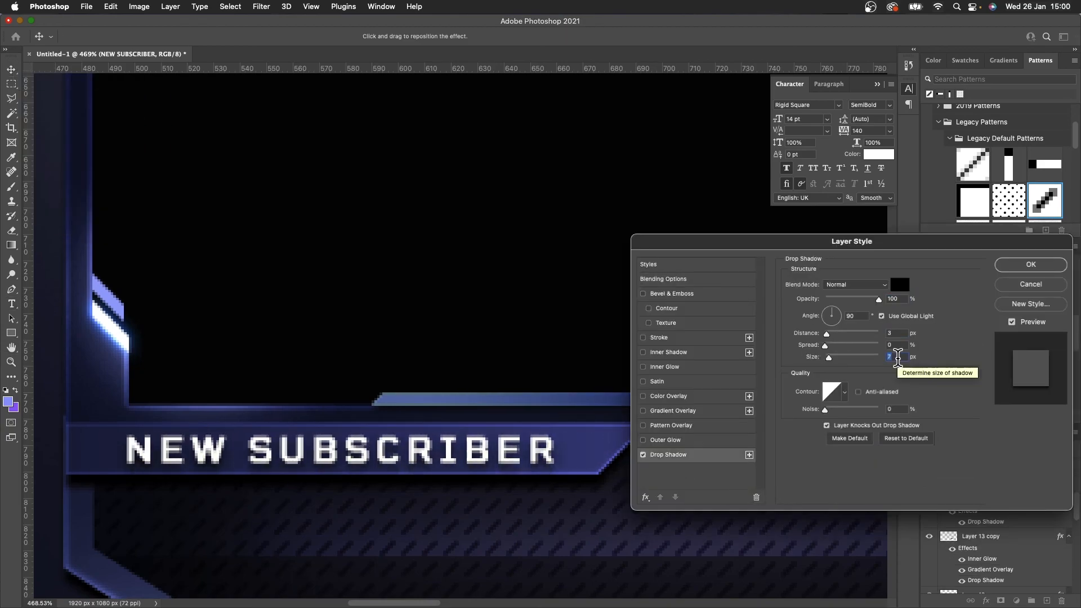
left_click(1029, 264)
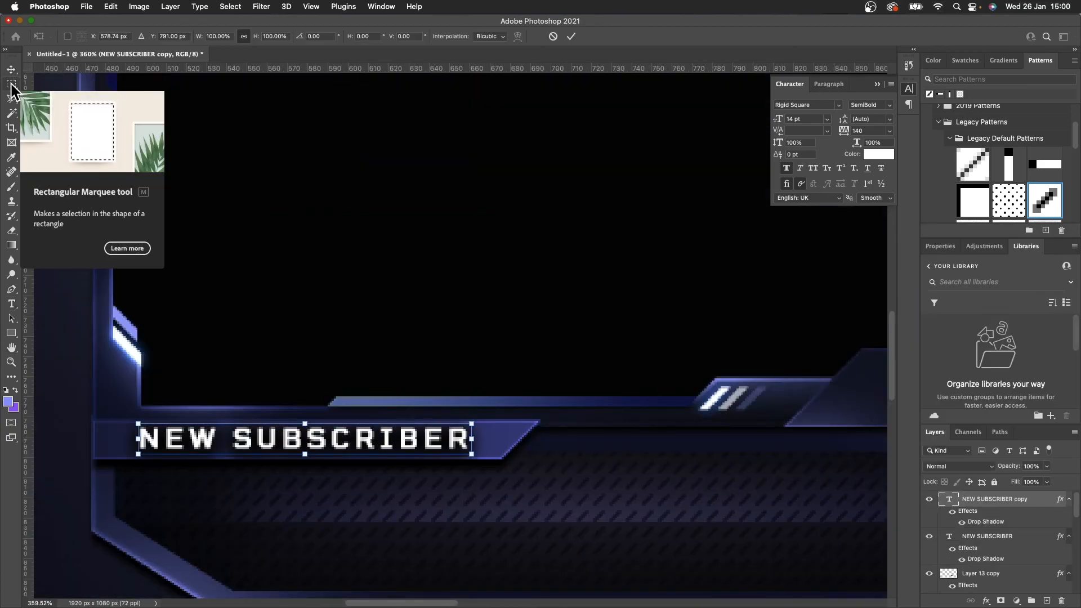